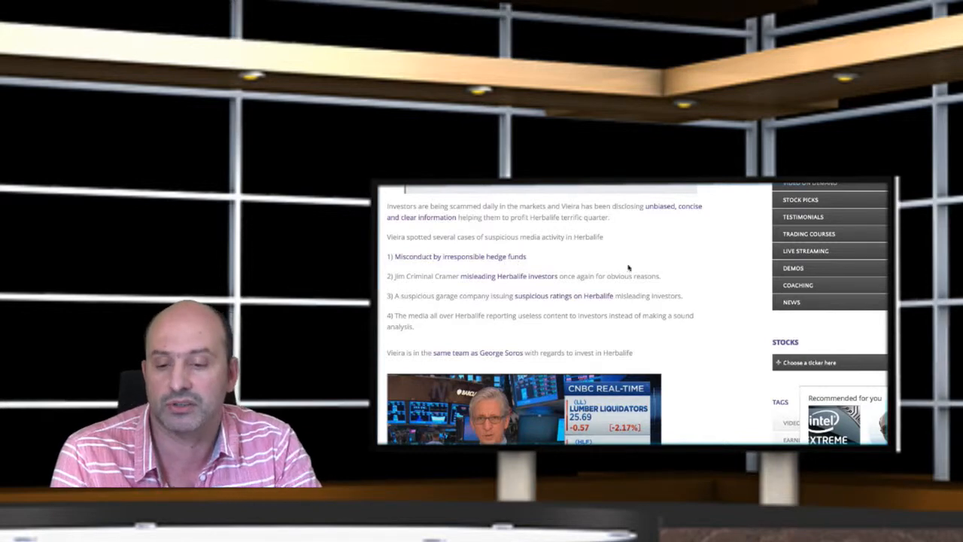
Step: Follow the 'misleading Herbalife investors' link to TheStreet's Cramer article and read down it
scroll(down, 3)
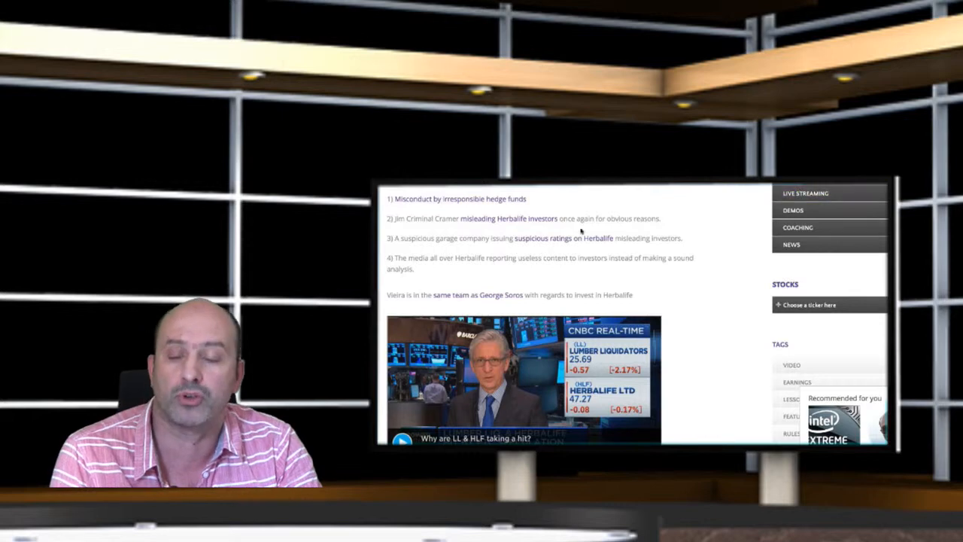
click(509, 218)
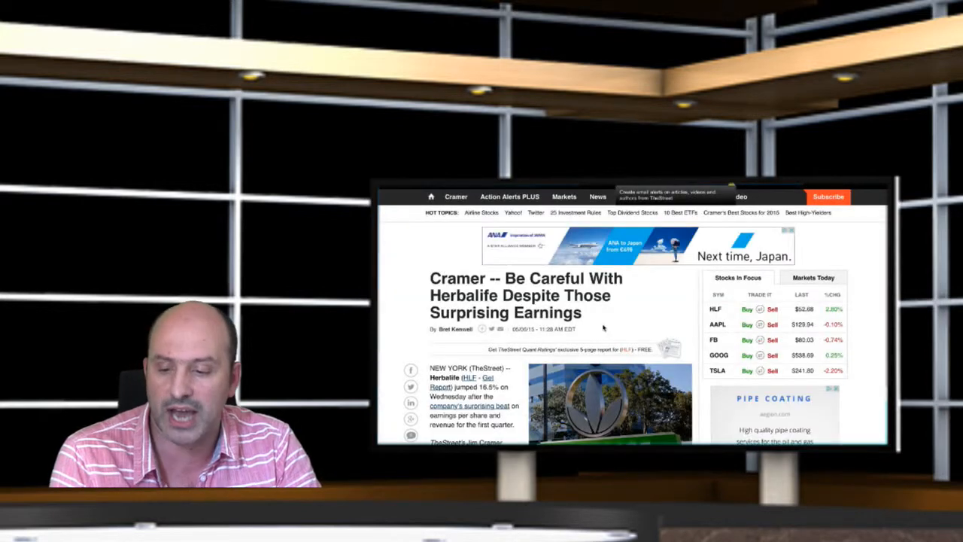
scroll(down, 3)
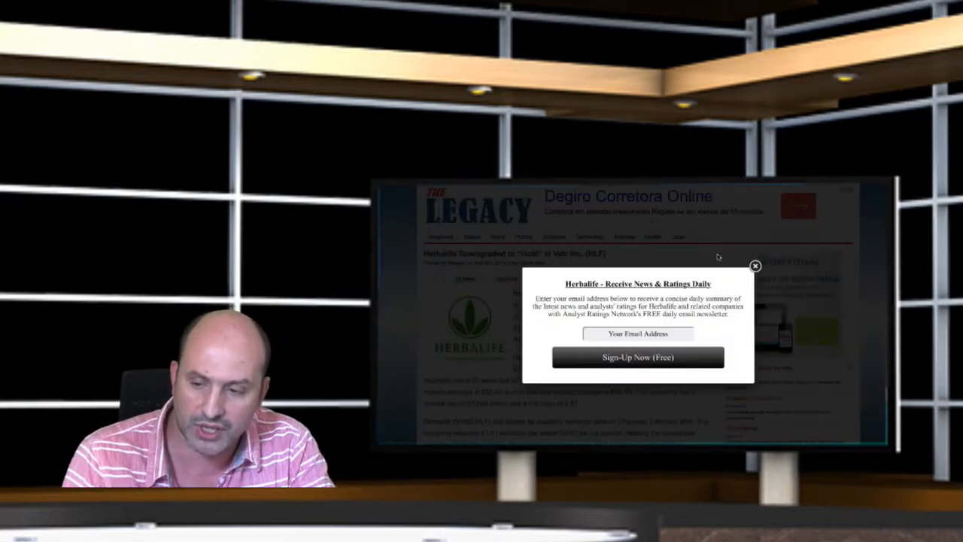
Step: Dismiss the newsletter sign-up popup and read down The Legacy's Herbalife downgrade article
click(755, 265)
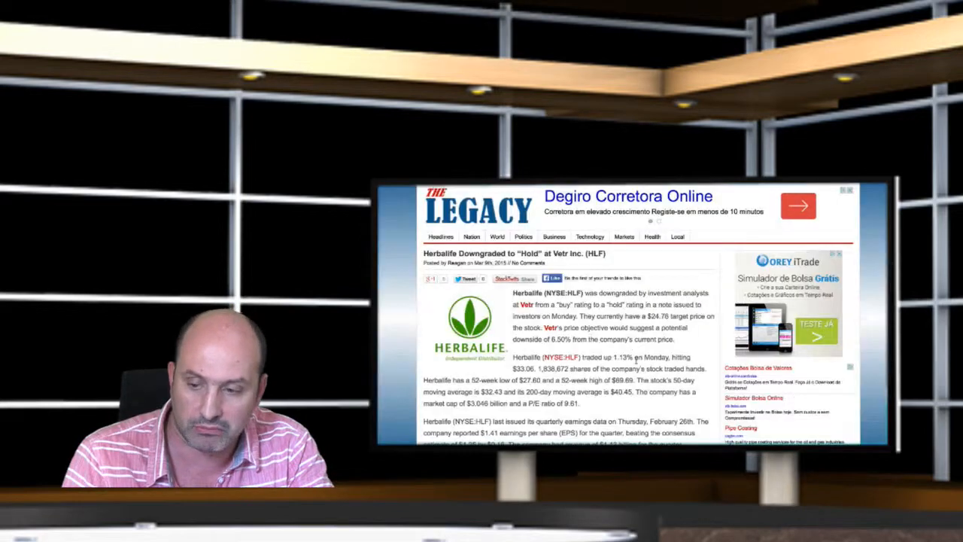
scroll(down, 3)
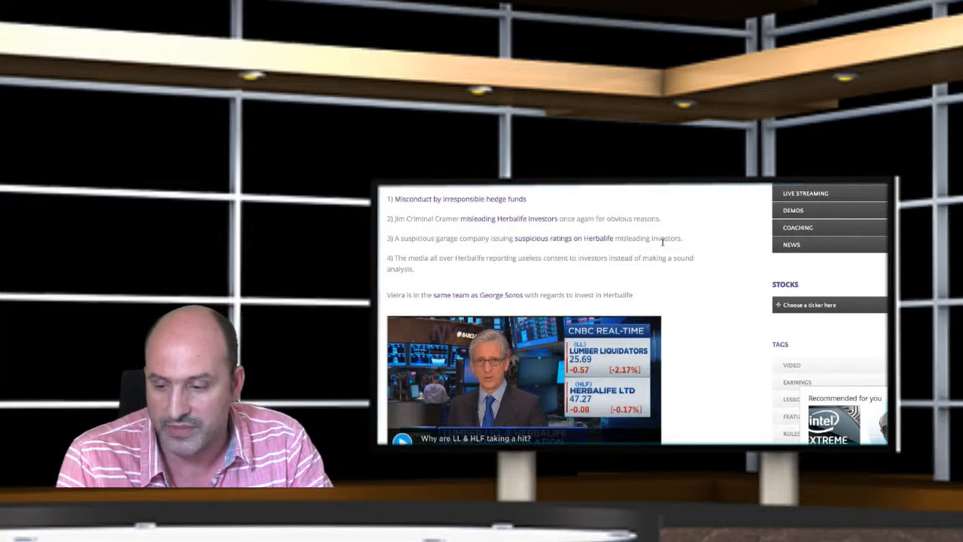
scroll(down, 3)
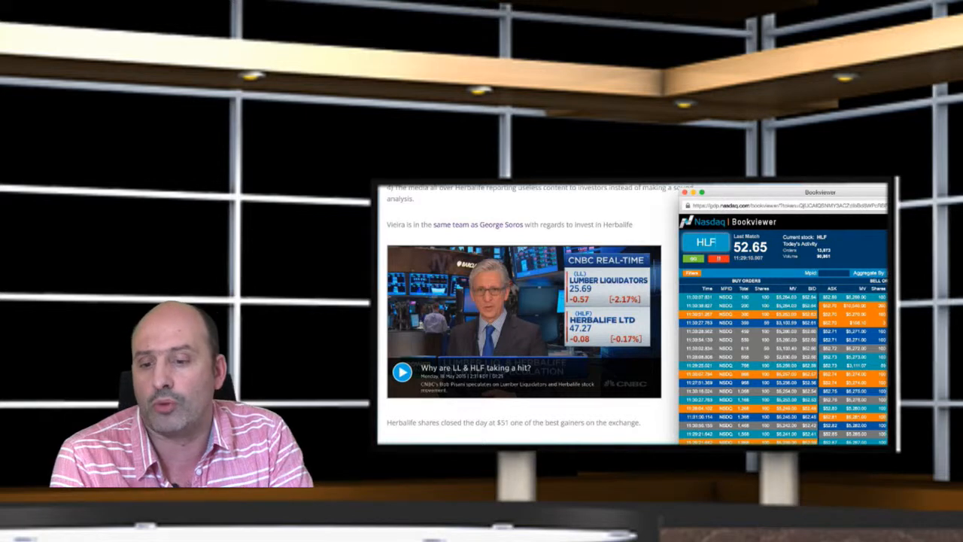
mouse_move(645, 221)
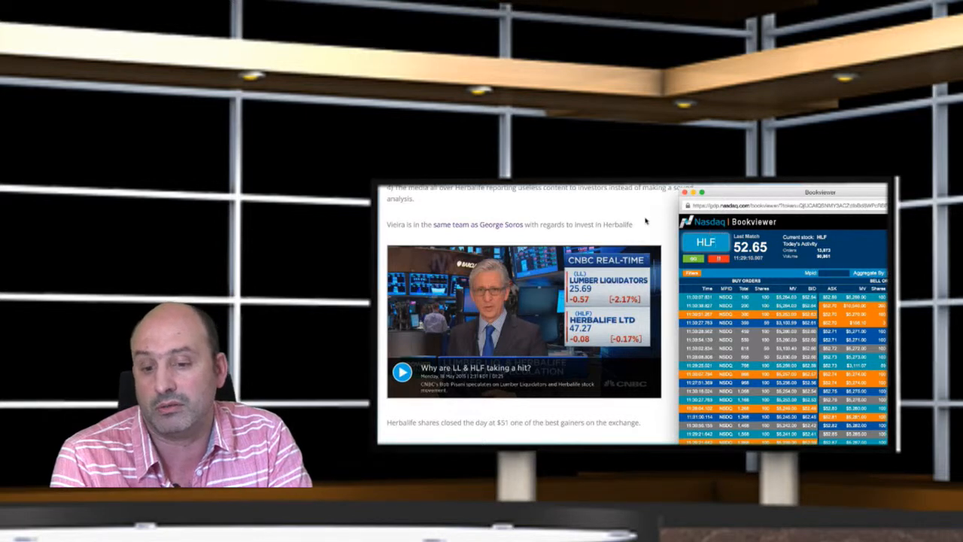
Step: Scroll through the HLF order book streaming at 52.65 in Nasdaq Bookviewer
scroll(down, 3)
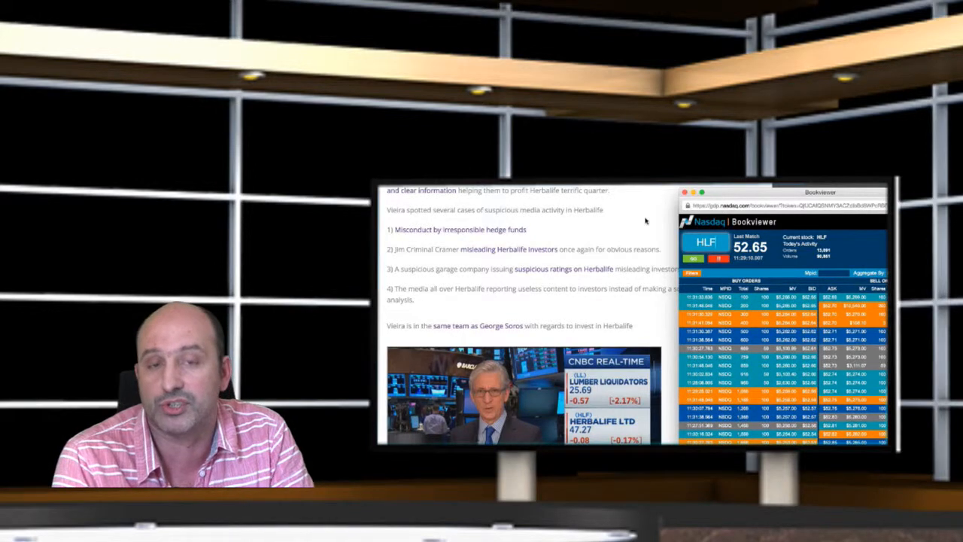
mouse_move(553, 263)
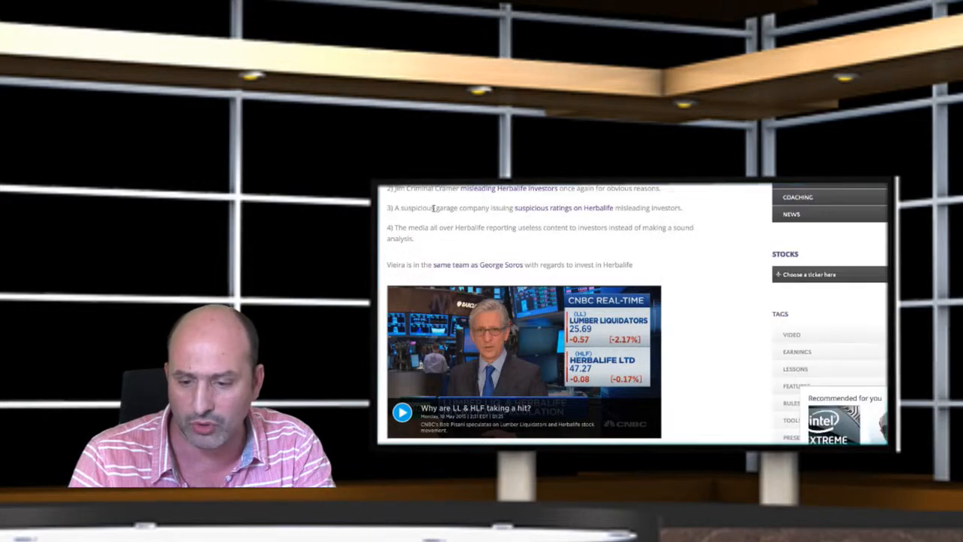
Step: Scroll the blog post down to its list of scammed-investor stories and the Twitter entry
scroll(down, 3)
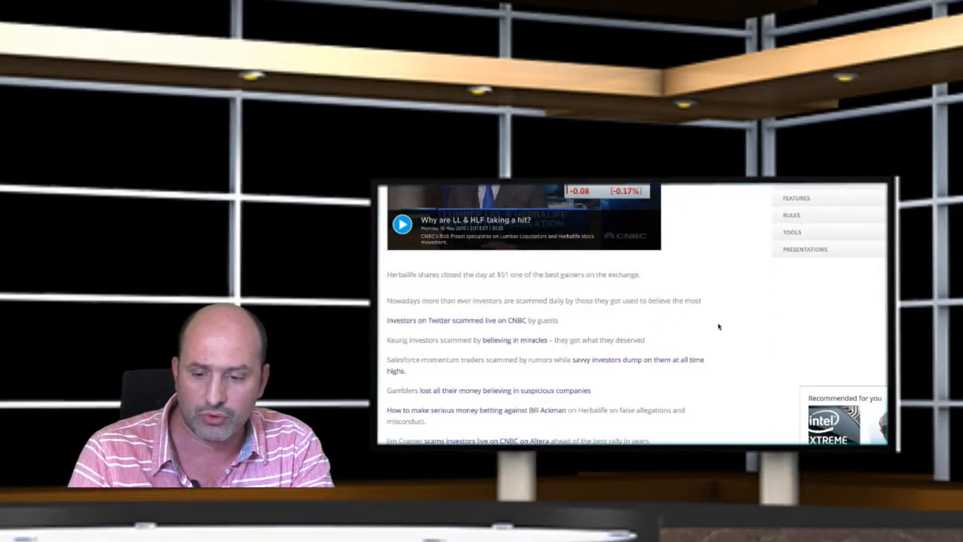
scroll(down, 3)
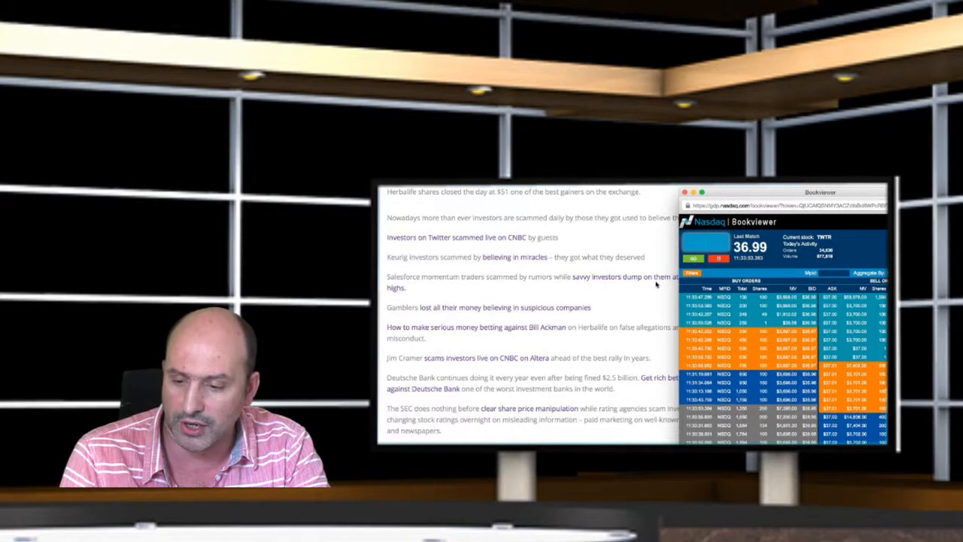
scroll(down, 3)
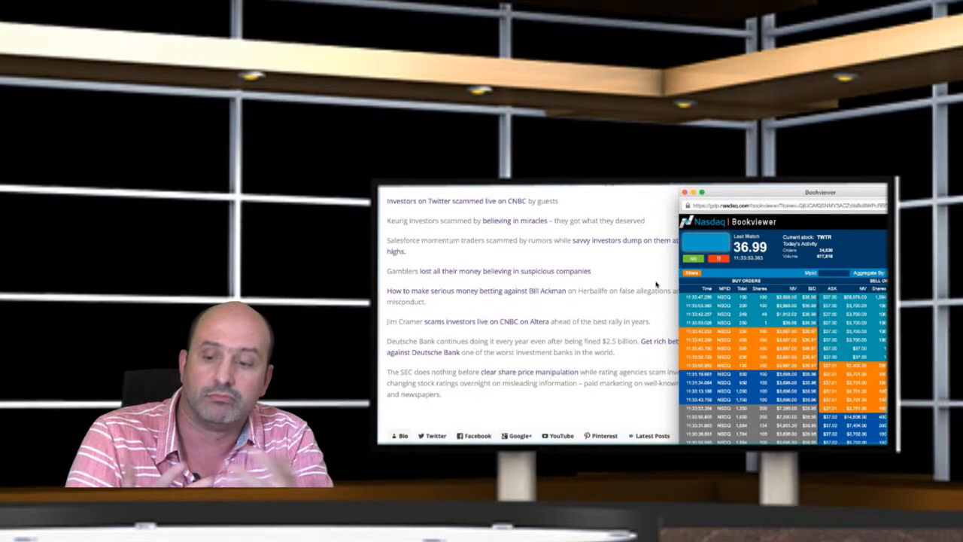